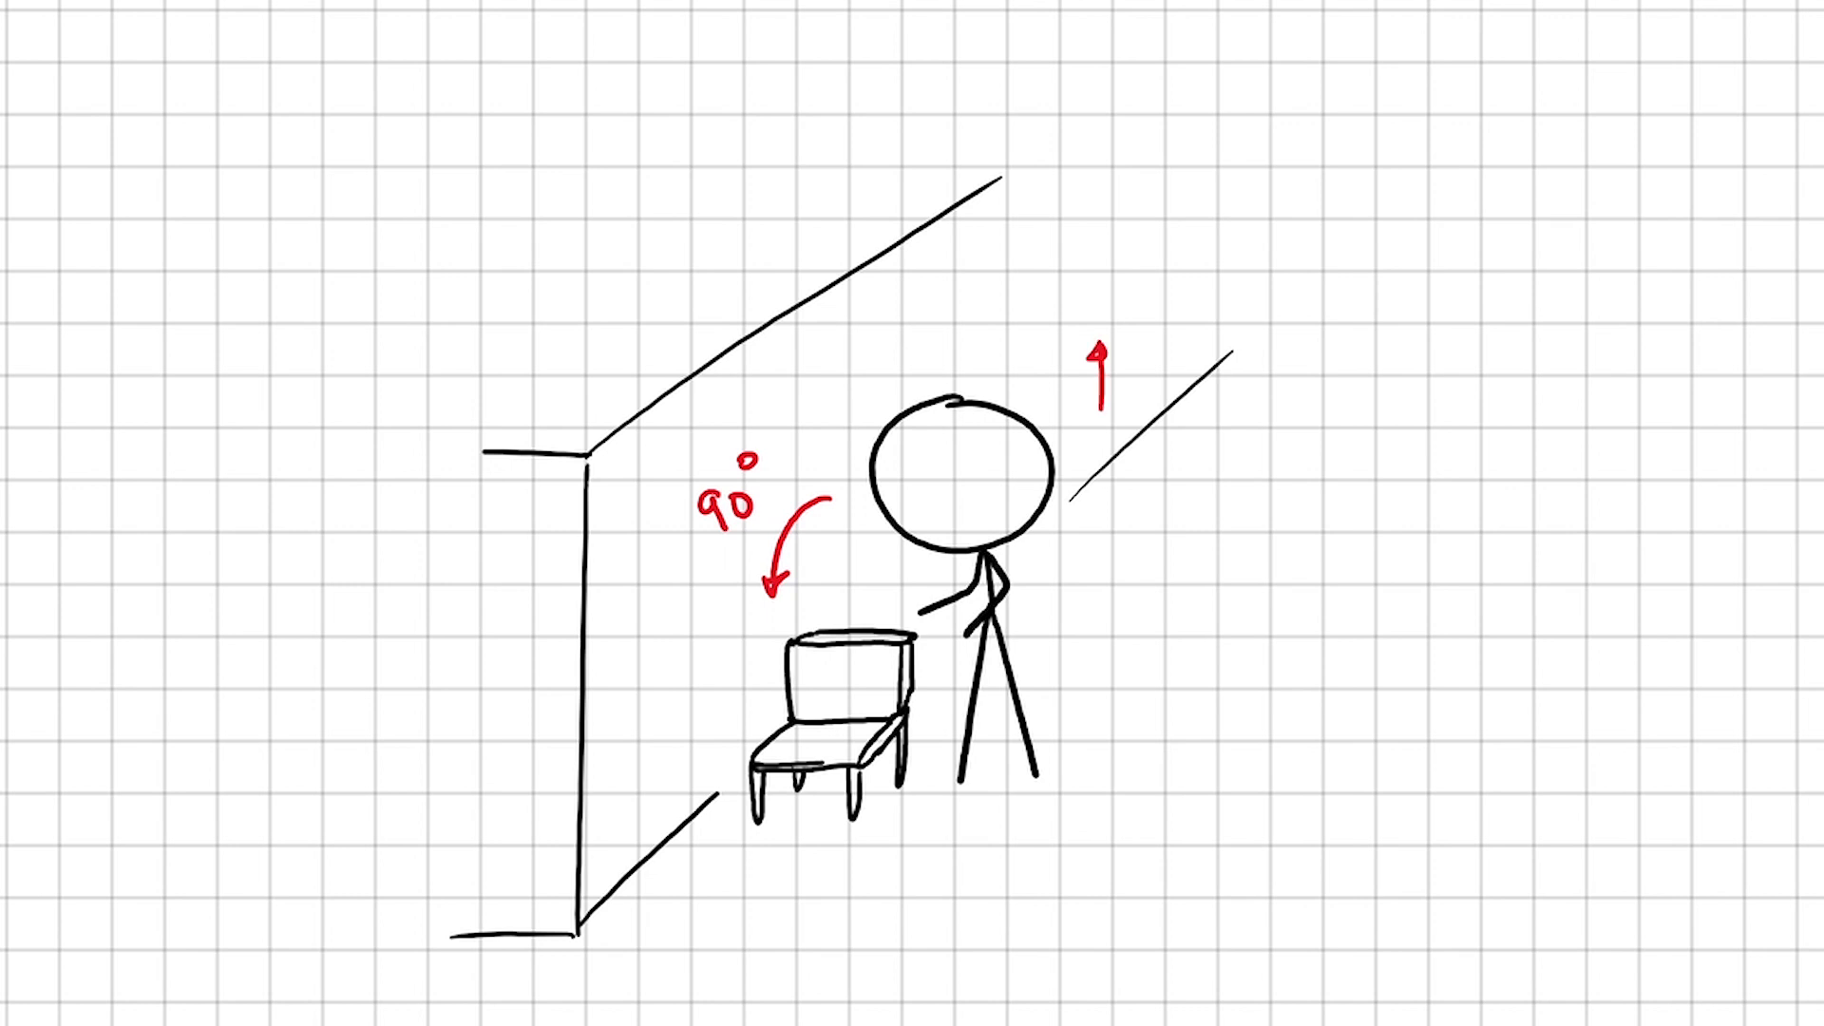
{"action": "type", "text": "Lift"}
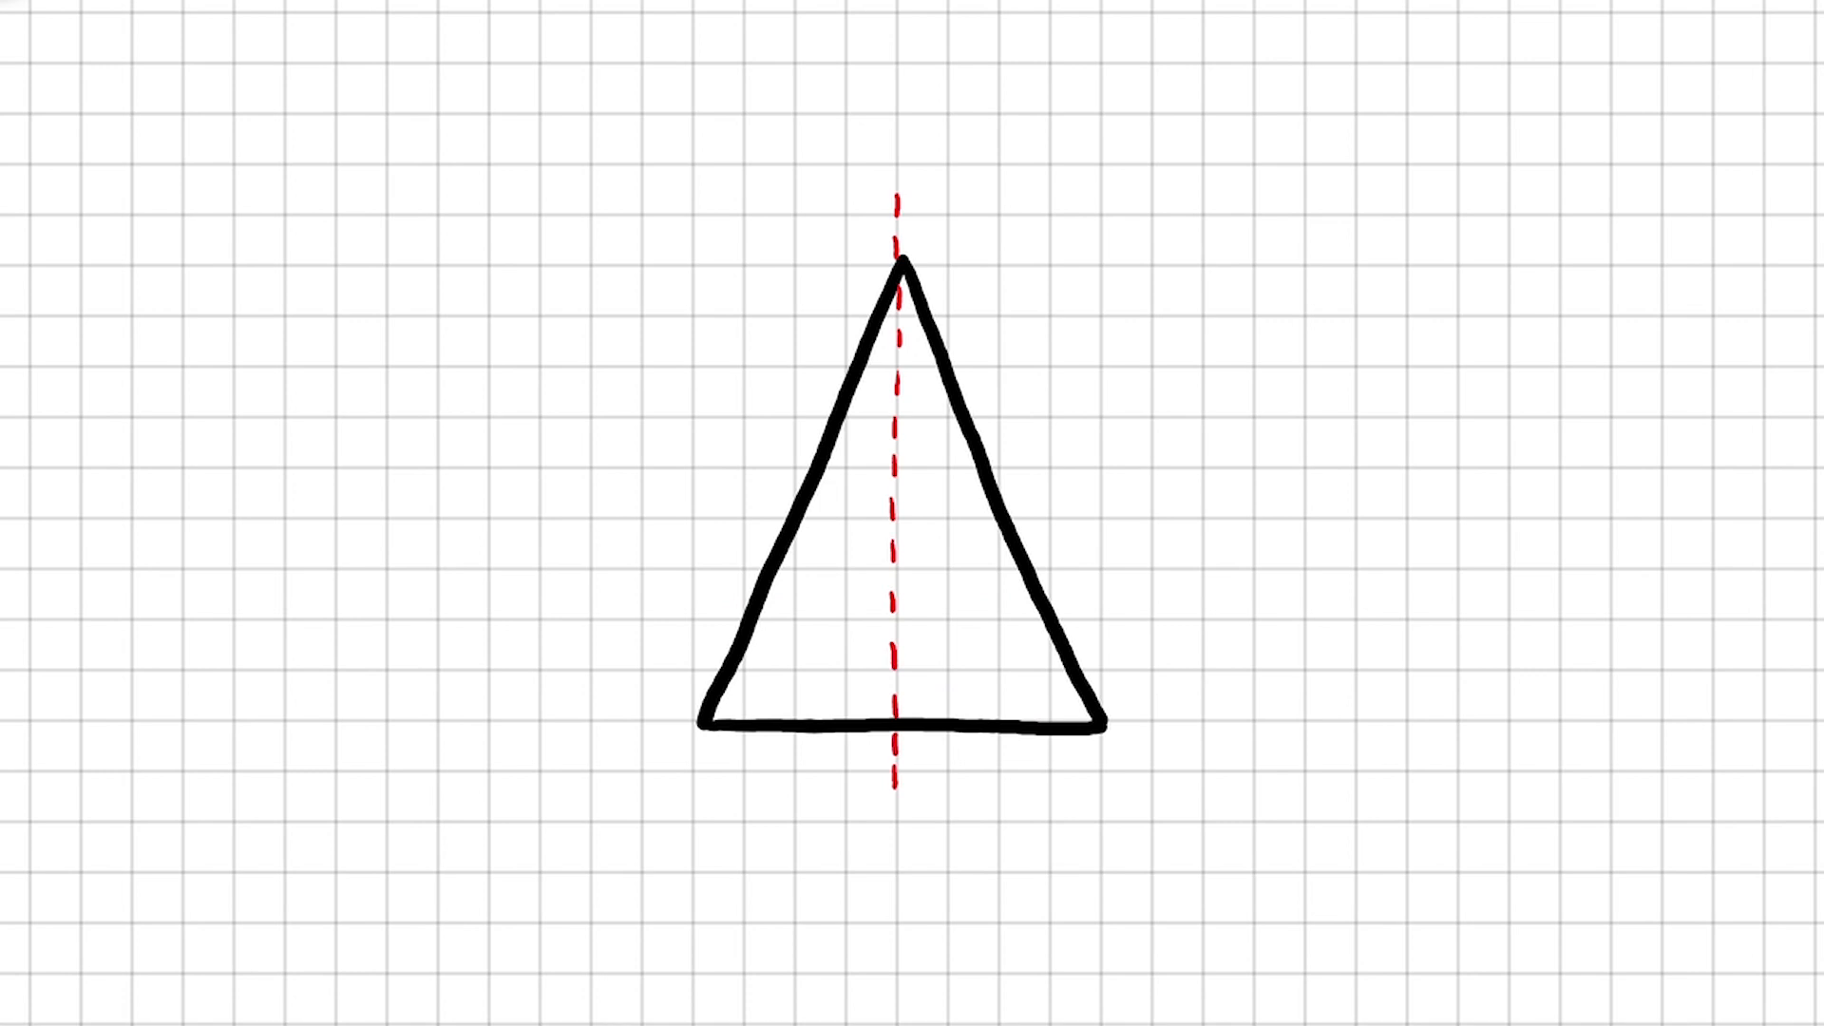
{"action": "left_click", "coordinate": [895, 627]}
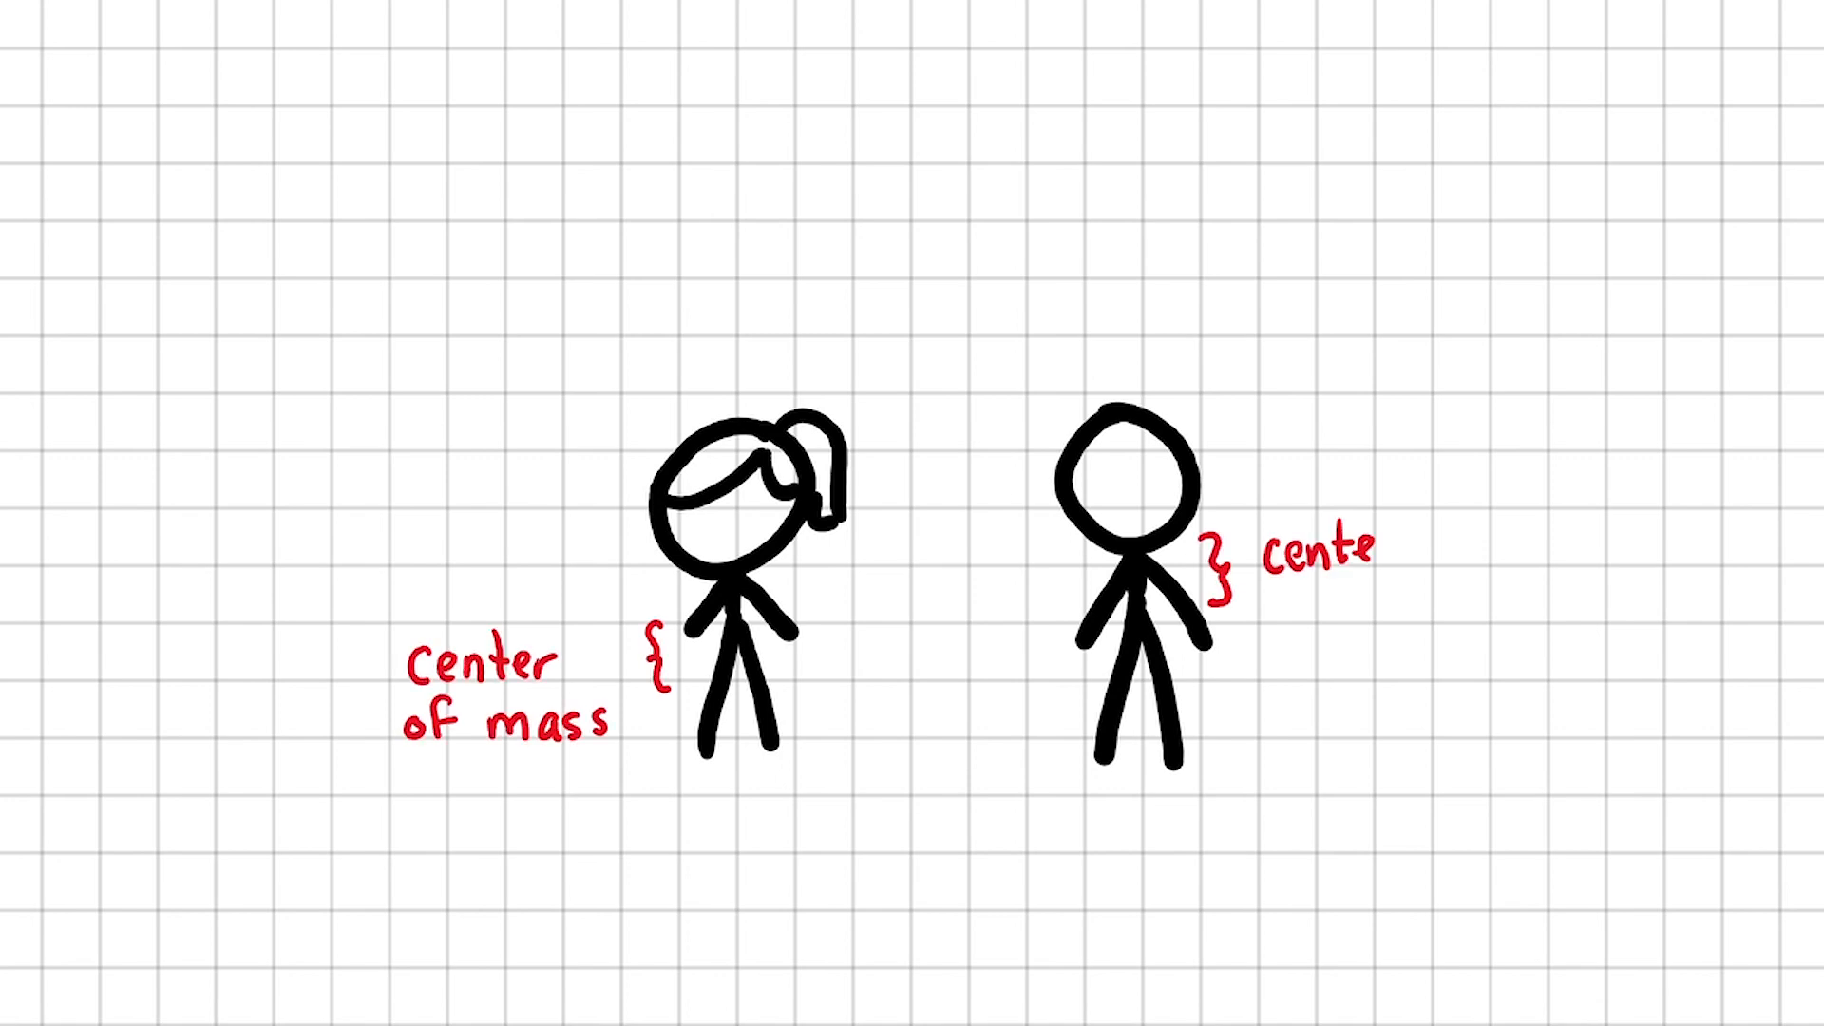
{"action": "type", "text": "r of mass"}
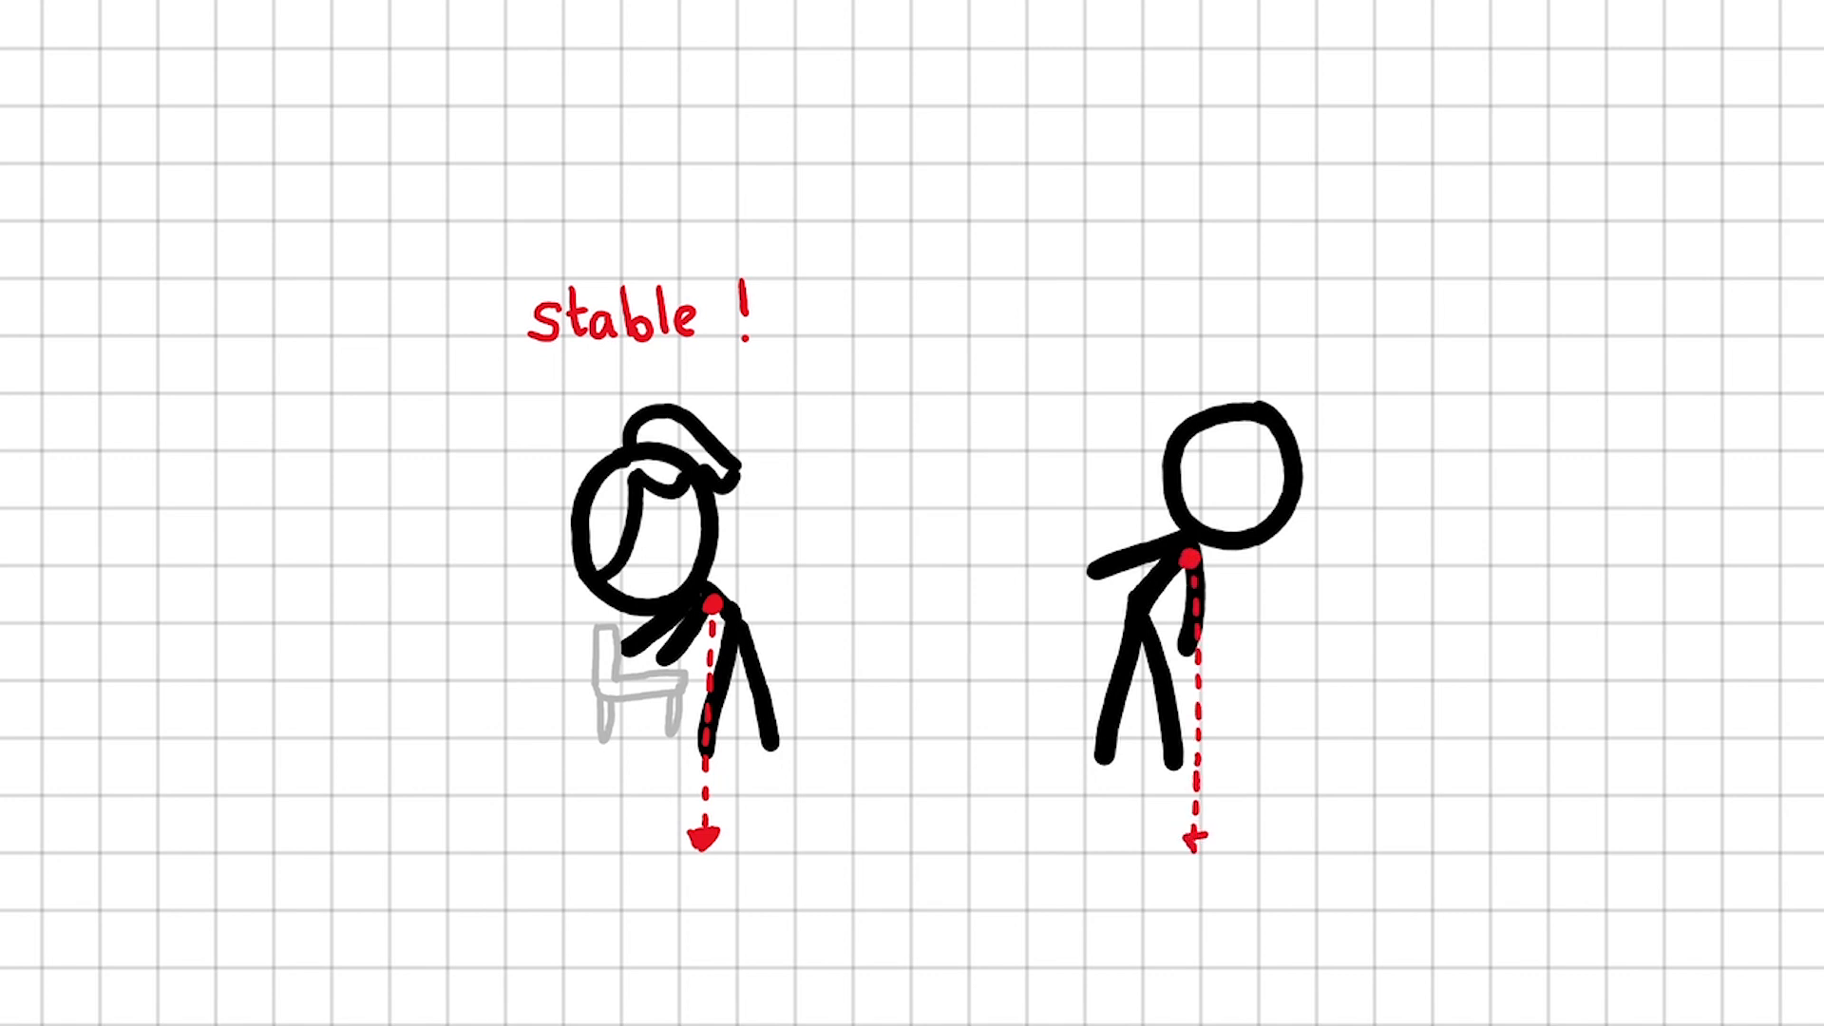
{"action": "type", "text": "topl"}
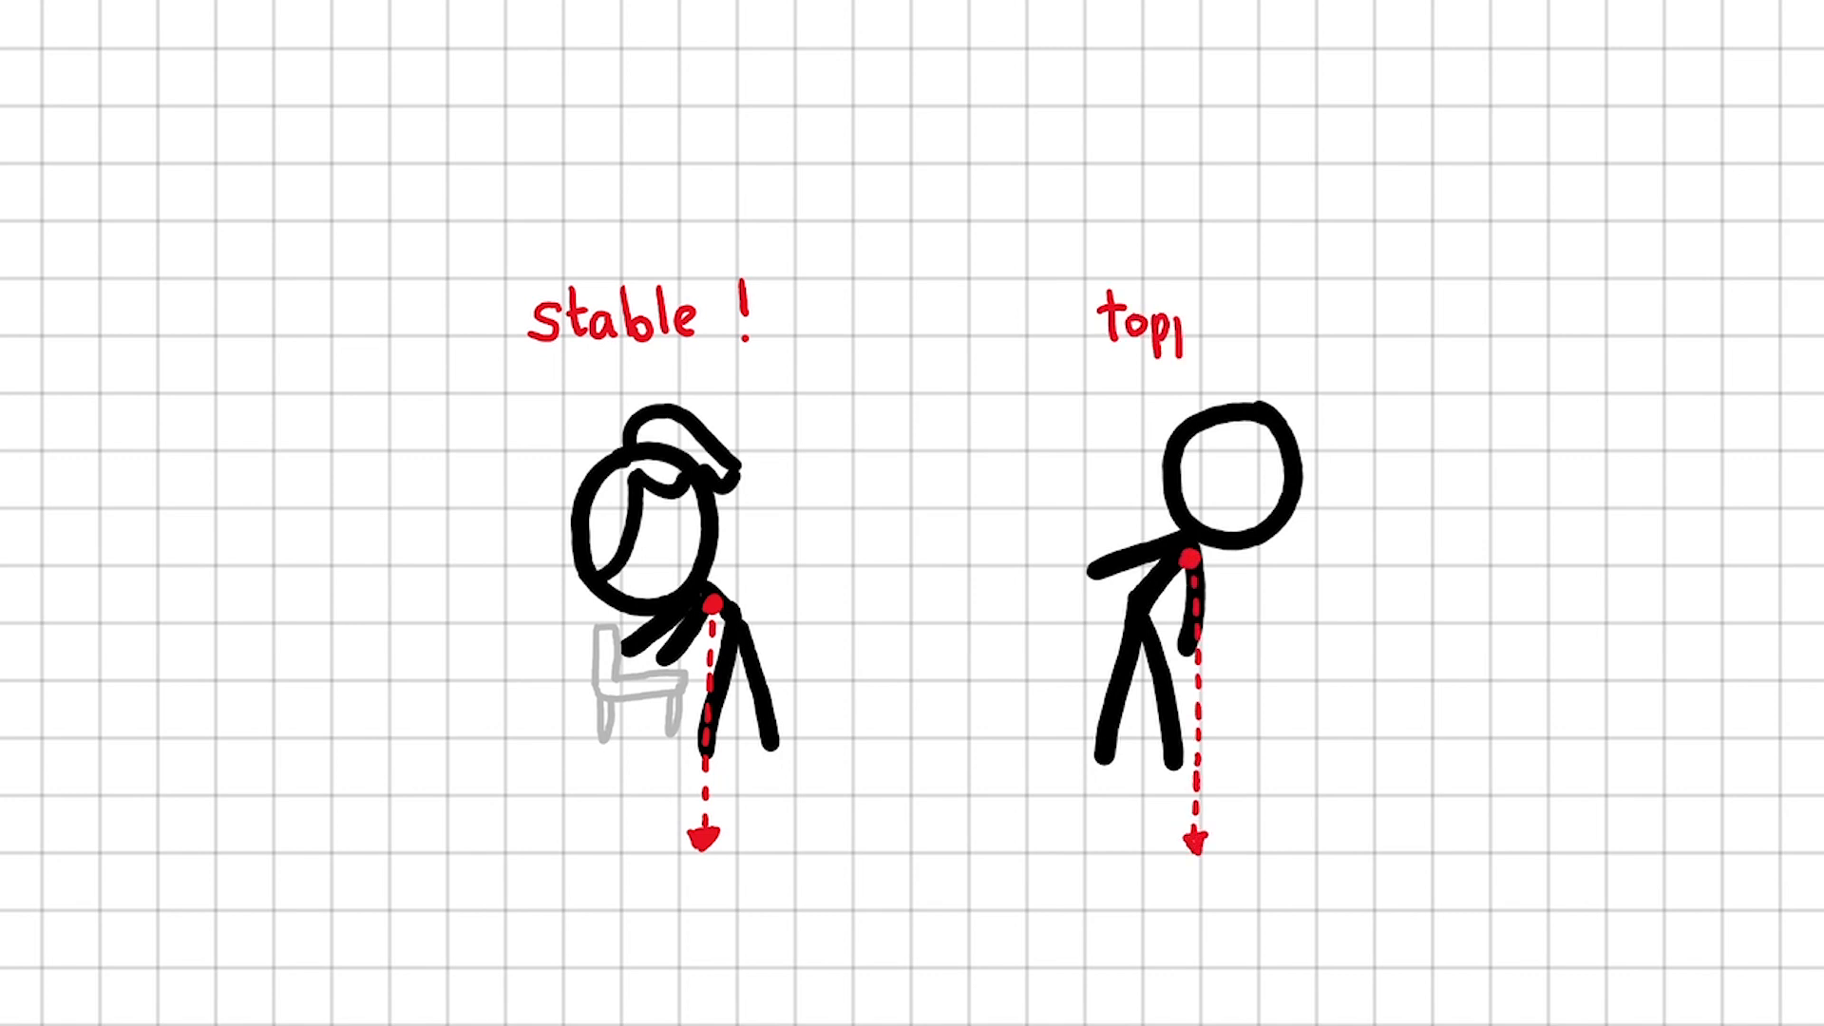